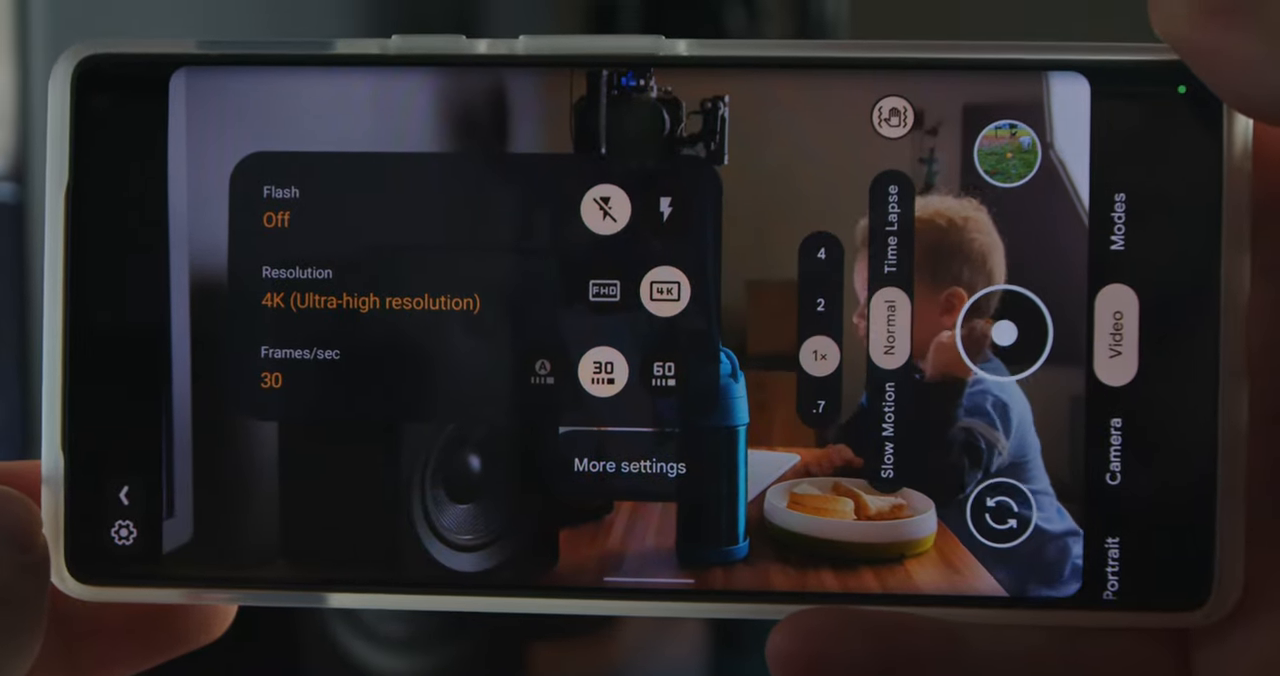
Step: Open More settings from the 4K 30fps quick settings and scroll to White balance, Exposure and Photo
click(629, 464)
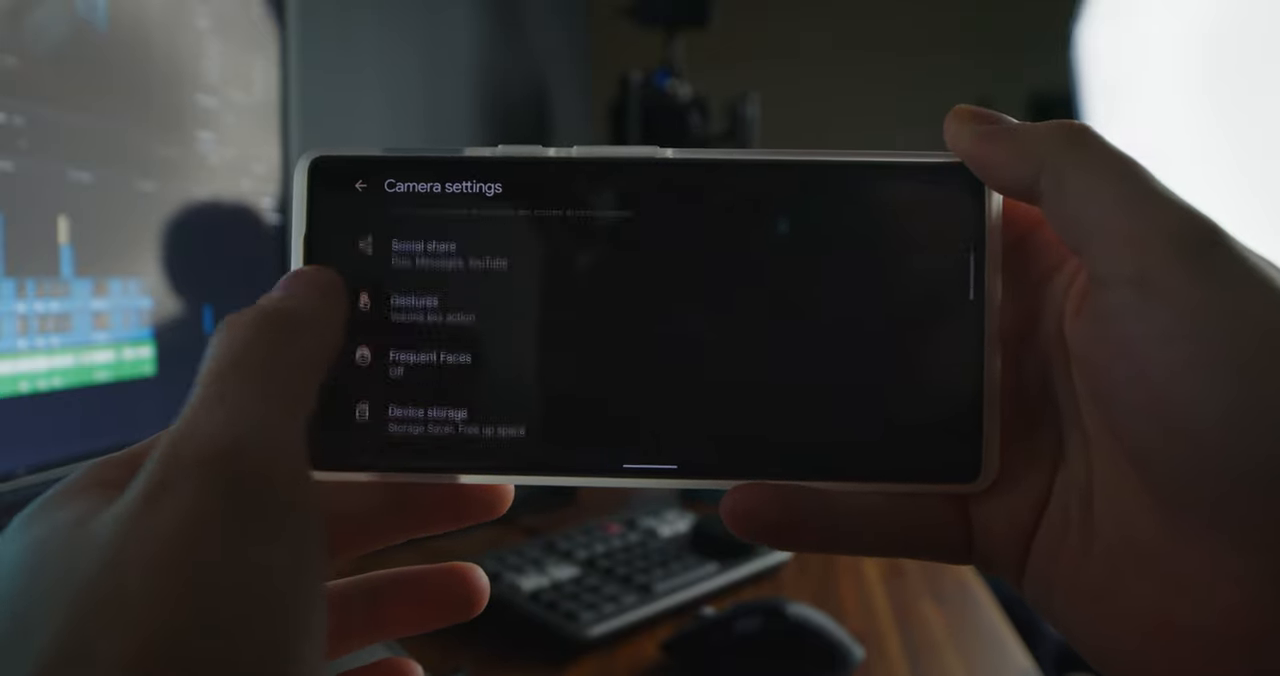
scroll(down, 3)
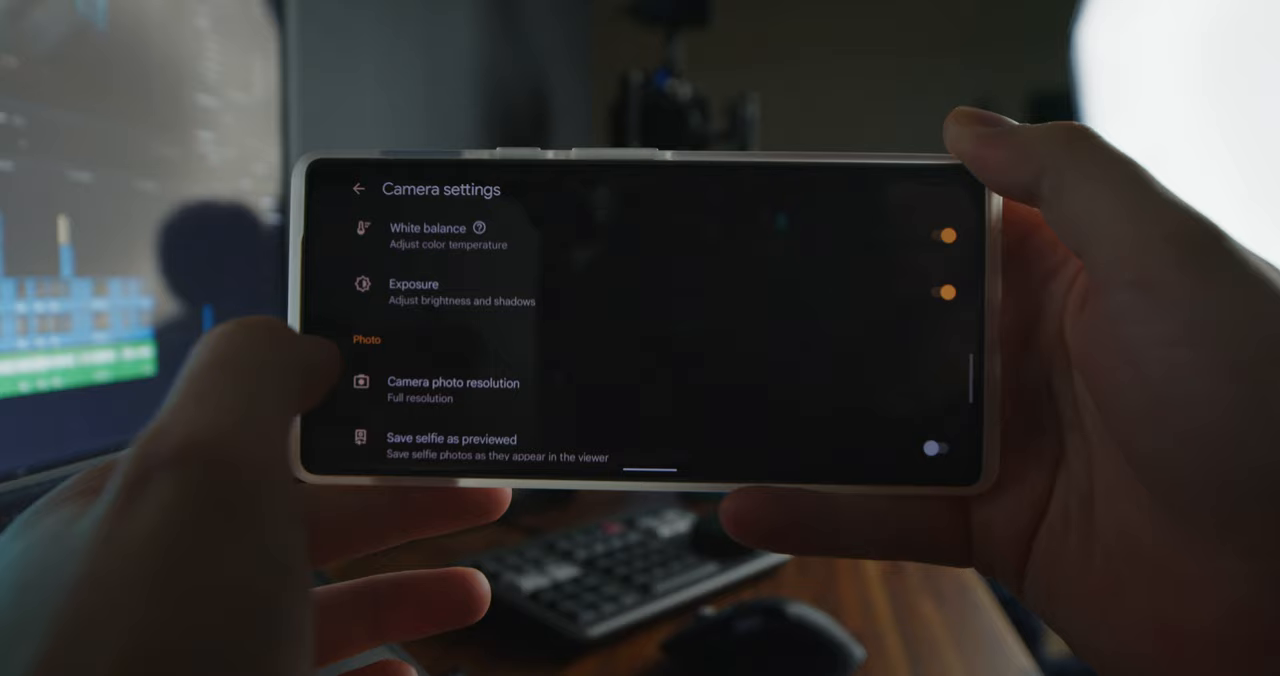